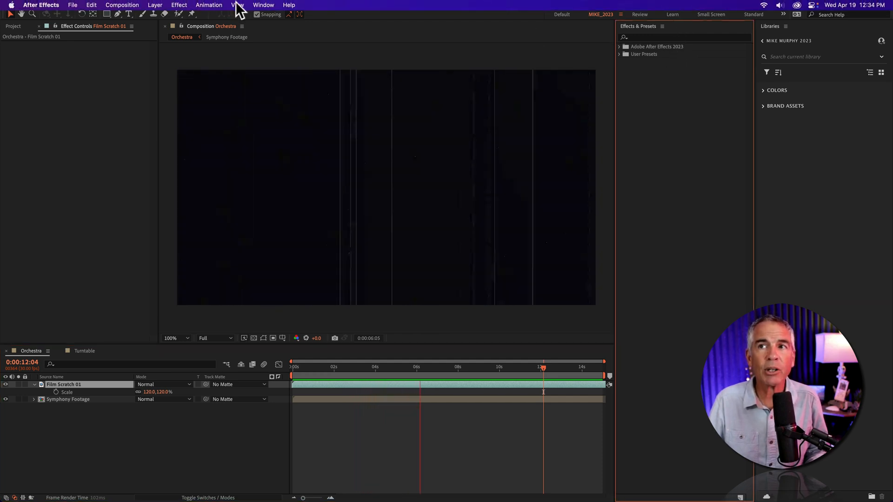
- Bring the Effects & Presets panel forward via the Window menu
{"action": "left_click", "coordinate": [263, 4]}
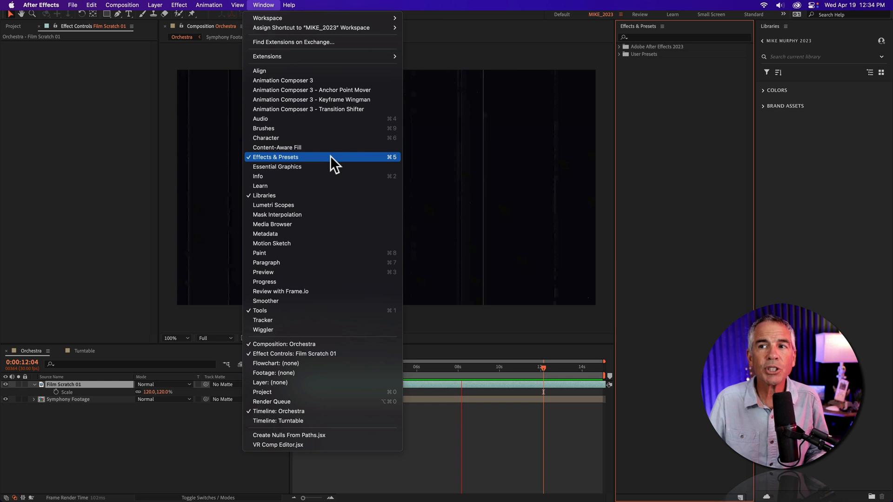
{"action": "mouse_move", "coordinate": [603, 136]}
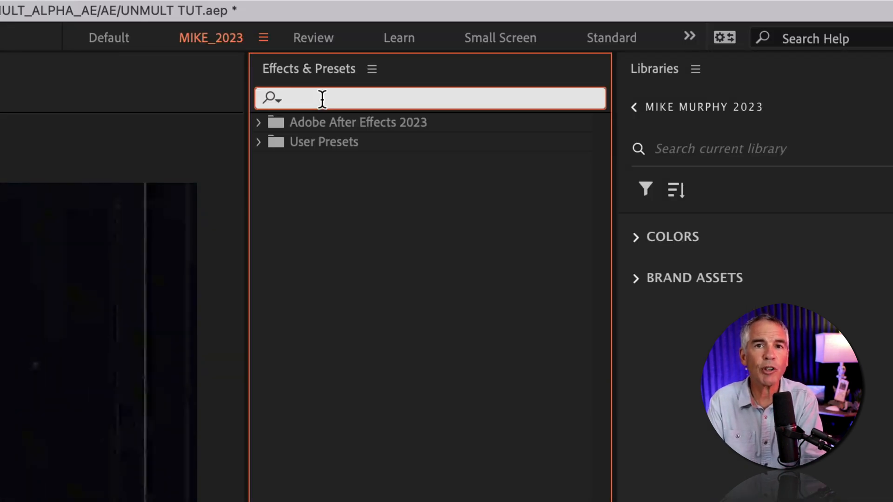
- Search 'unmult' and apply the Alpha From Lightness (Unmult) preset to Film Scratch 01
{"action": "type", "text": "unmult"}
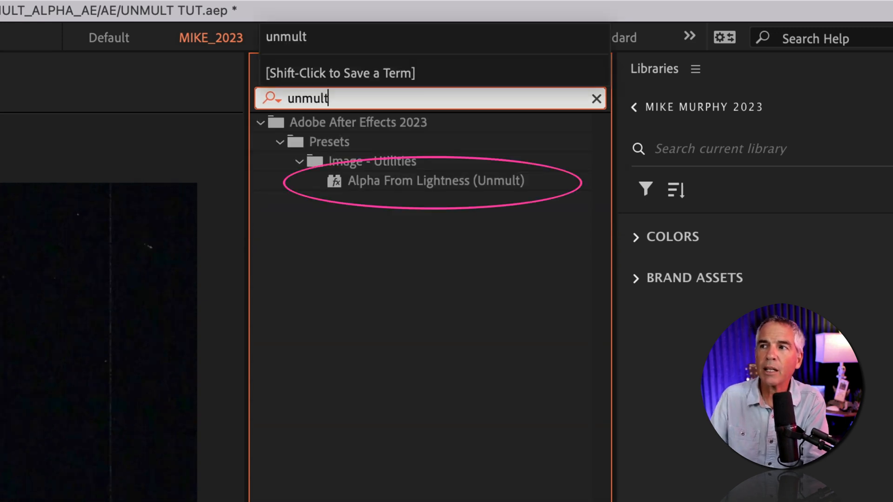
{"action": "left_click", "coordinate": [436, 181]}
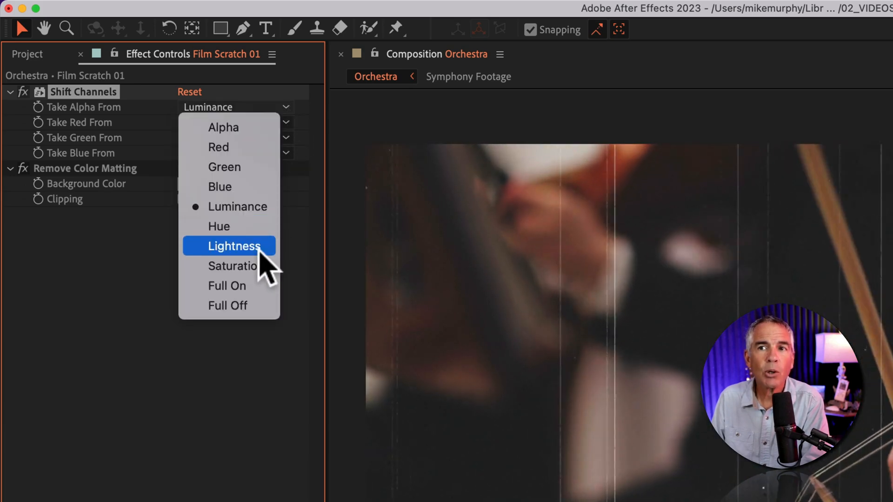
- Set Shift Channels to take alpha from Lightness and add a Fill effect to Film Scratch 01
{"action": "left_click", "coordinate": [236, 245]}
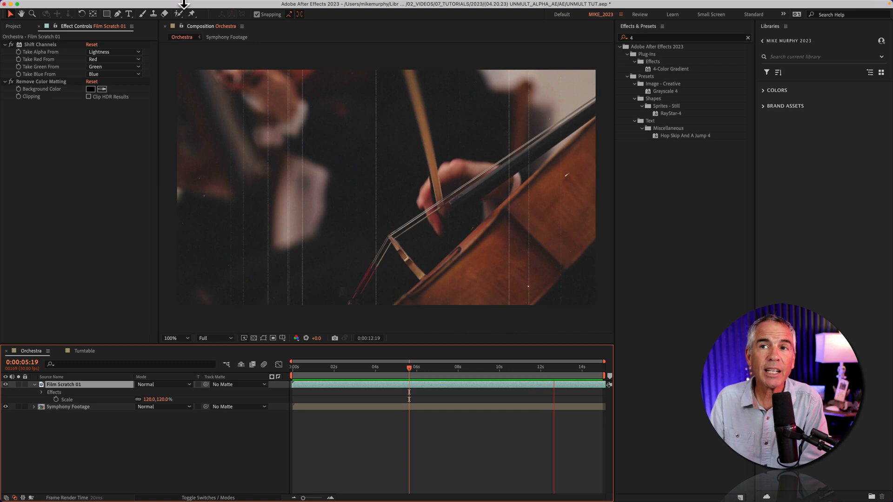
{"action": "left_click", "coordinate": [179, 5]}
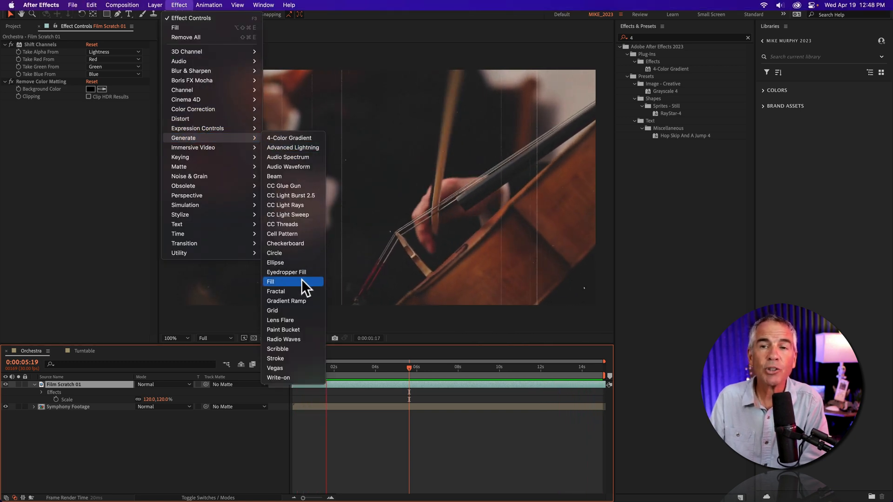
{"action": "left_click", "coordinate": [270, 281]}
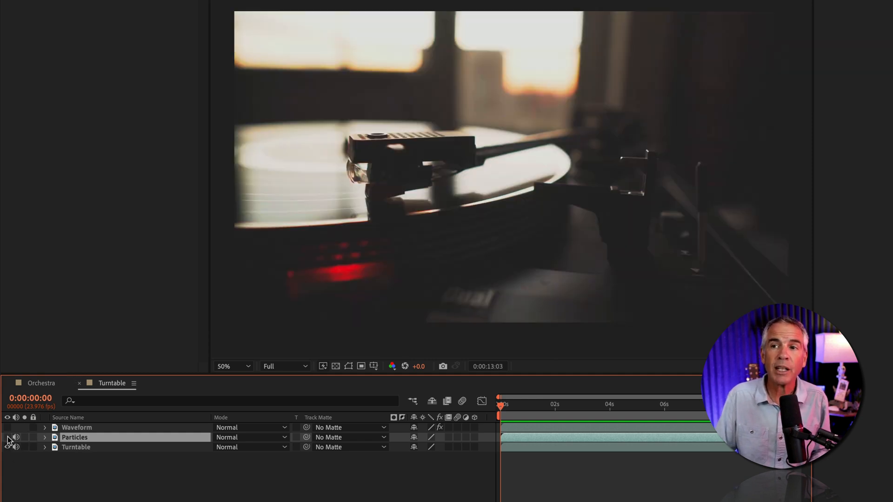
- Solo the Particles-Screen layer and set its blending mode to Screen
{"action": "left_click", "coordinate": [8, 427]}
{"action": "type", "text": "-Screen"}
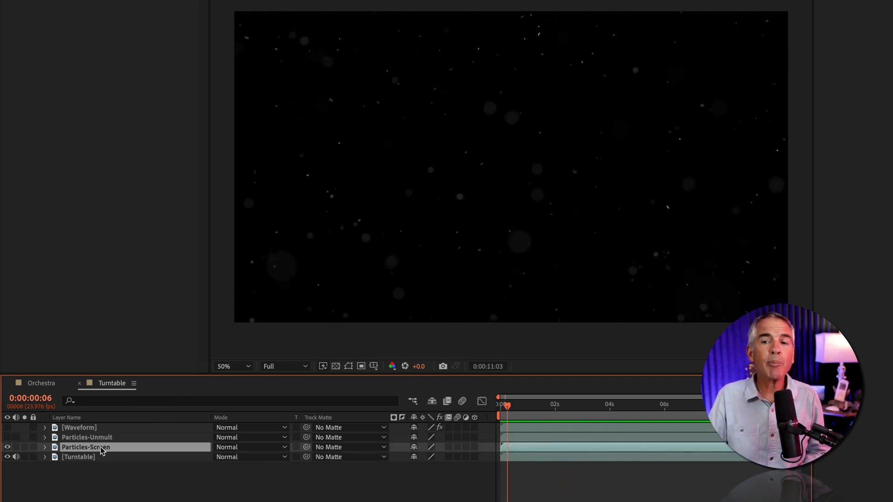
{"action": "left_click", "coordinate": [86, 437]}
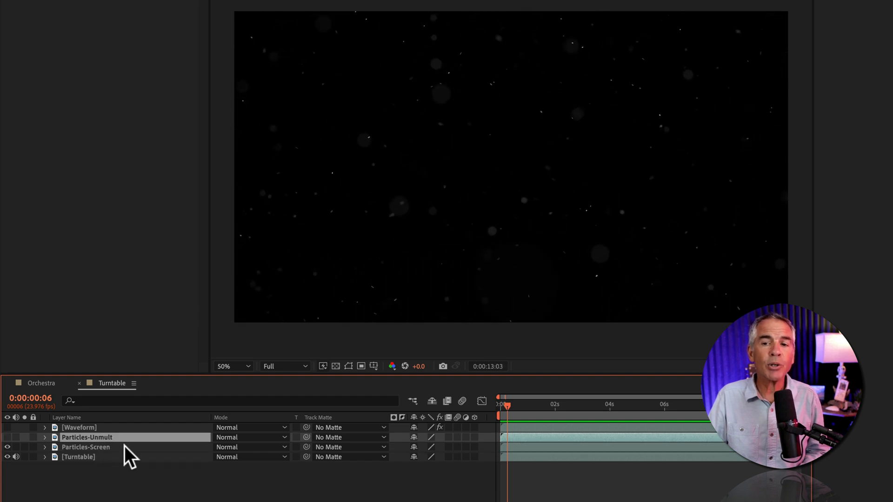
{"action": "left_click", "coordinate": [85, 448]}
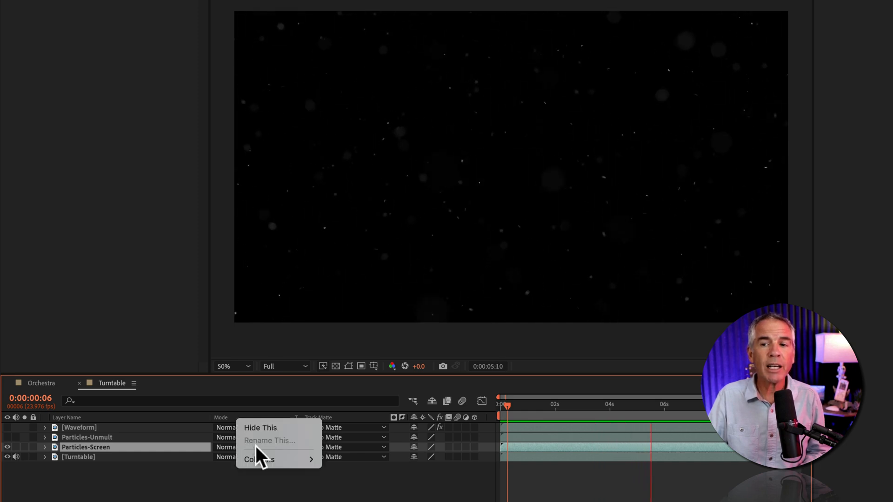
{"action": "left_click", "coordinate": [259, 459]}
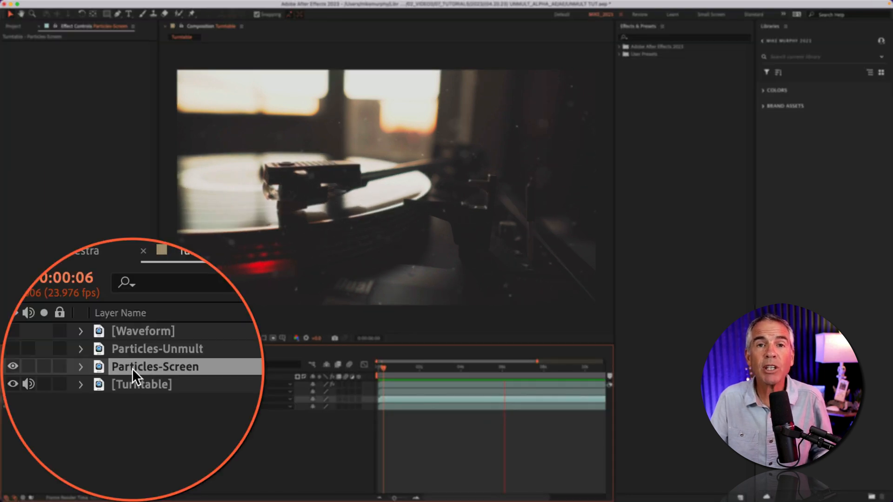
- Add a Color Overlay layer style to Particles-Screen and reveal its Advanced Blending settings
{"action": "left_click", "coordinate": [160, 14]}
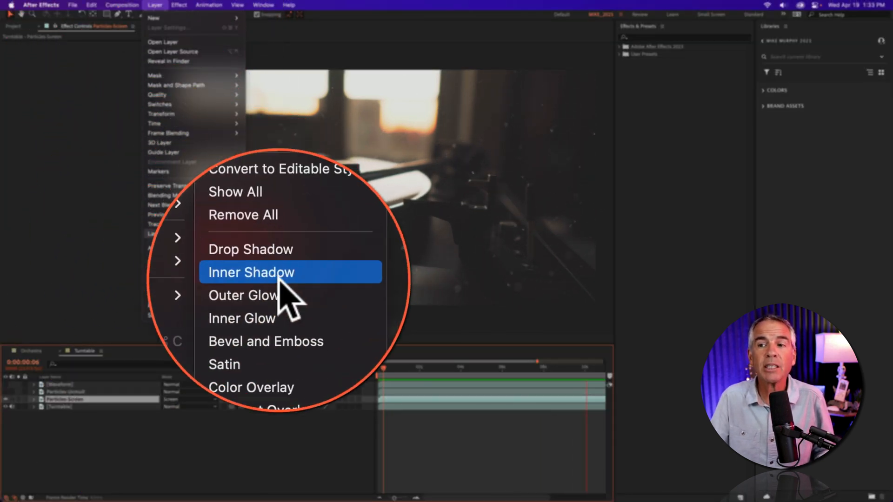
{"action": "mouse_move", "coordinate": [301, 336]}
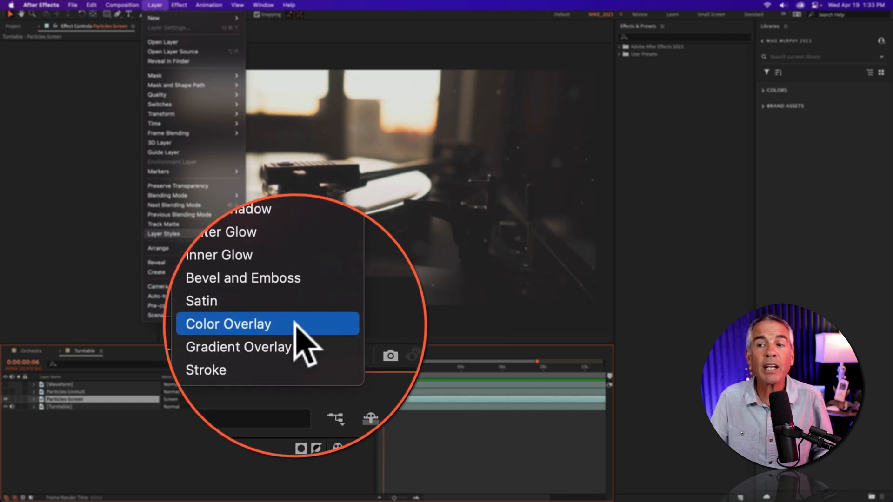
{"action": "left_click", "coordinate": [228, 324]}
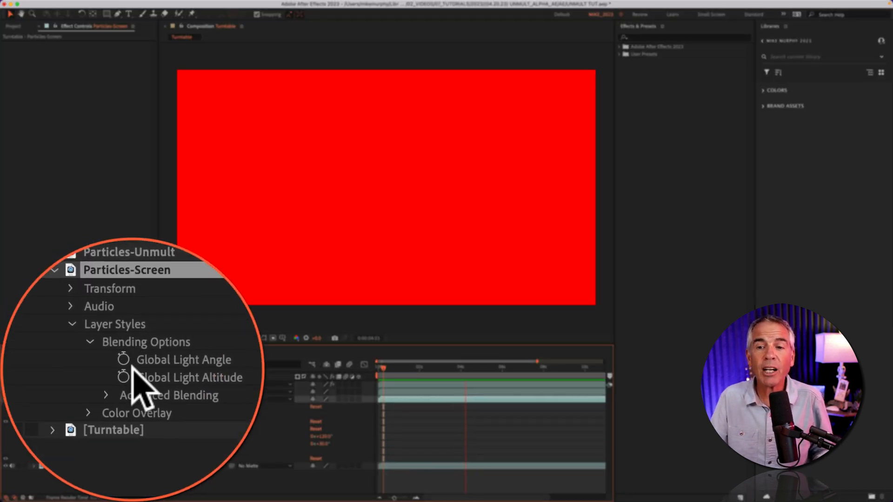
{"action": "left_click", "coordinate": [106, 395]}
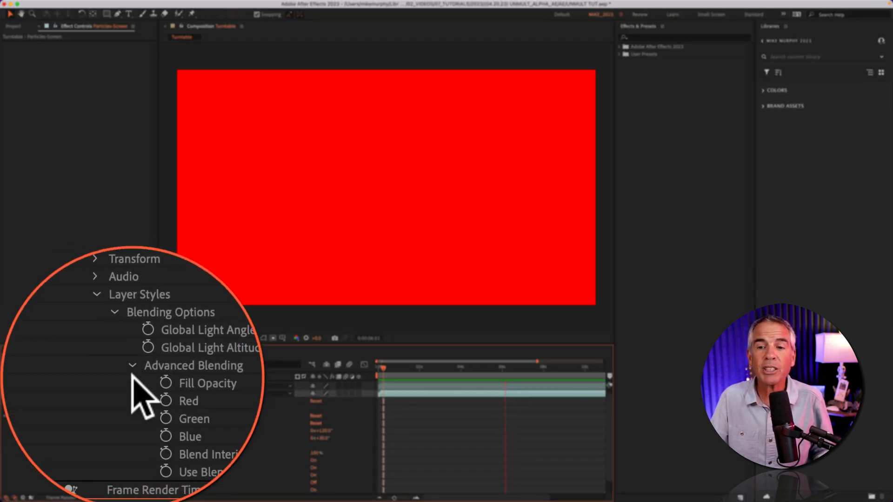
{"action": "scroll", "scroll_direction": "up", "scroll_amount": 3}
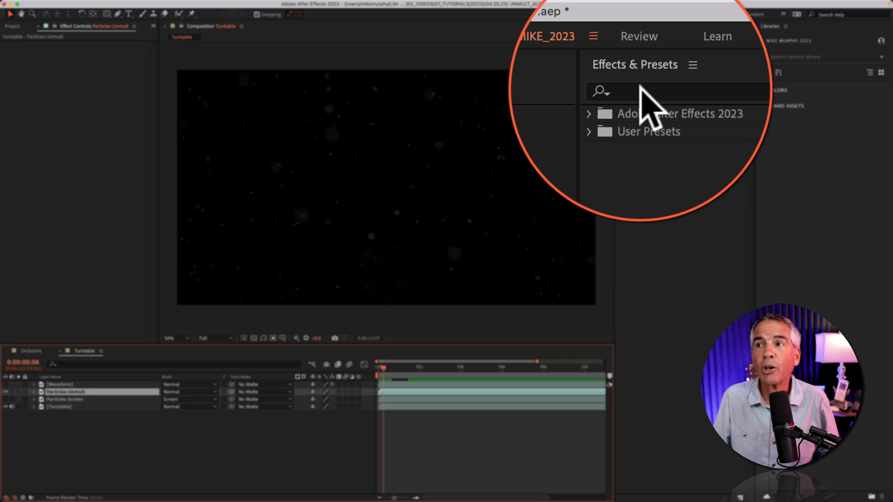
- Search 'unmult' and apply Alpha From Lightness (Unmult) to the Particles-Unmult layer
{"action": "type", "text": "un"}
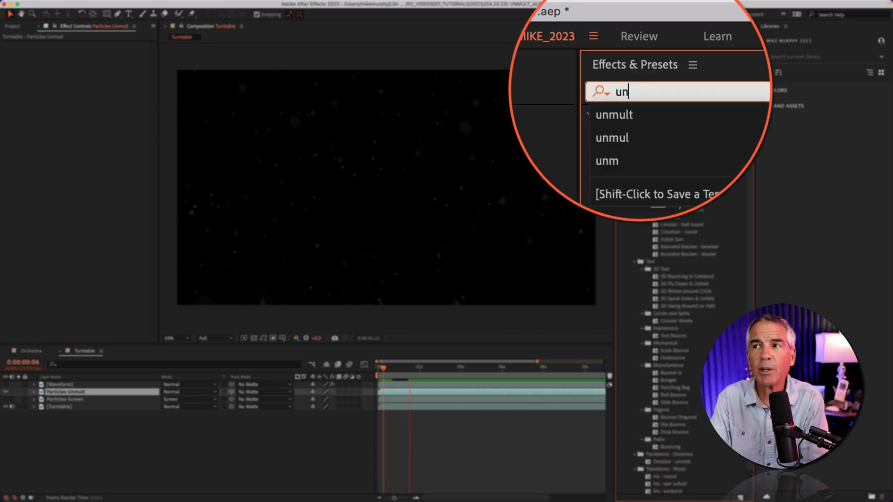
{"action": "type", "text": "mult"}
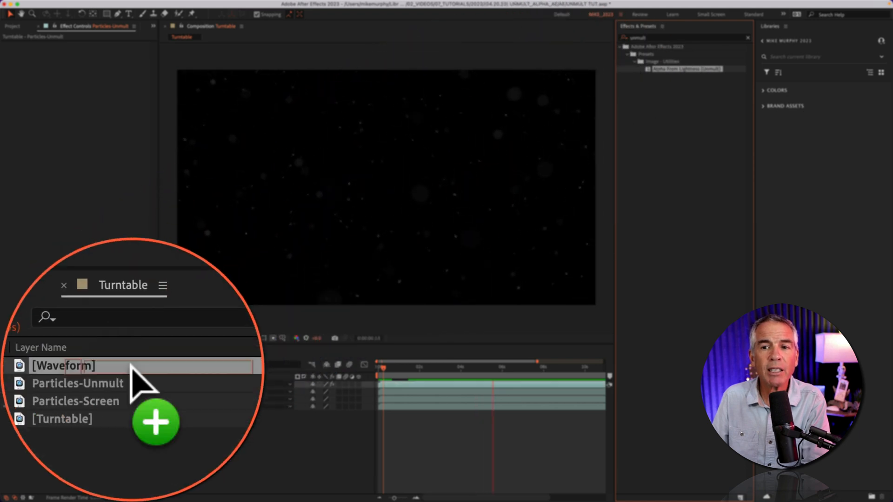
{"action": "left_click", "coordinate": [65, 392]}
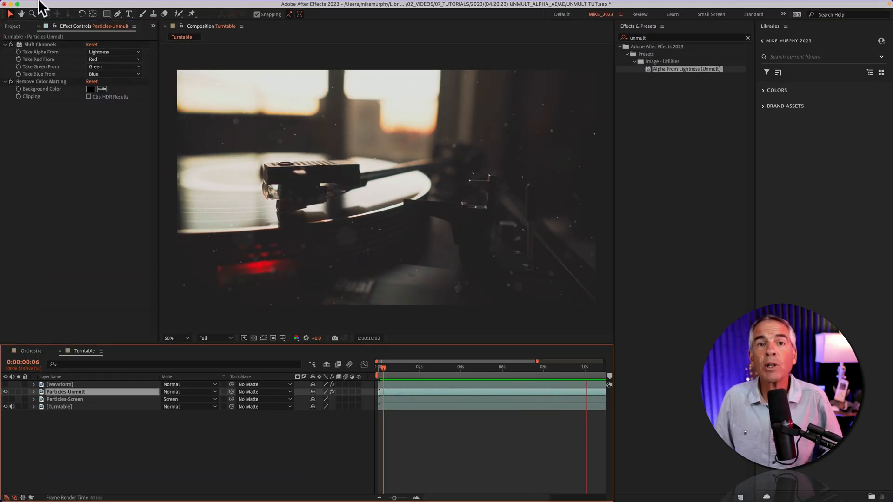
{"action": "left_click", "coordinate": [154, 5]}
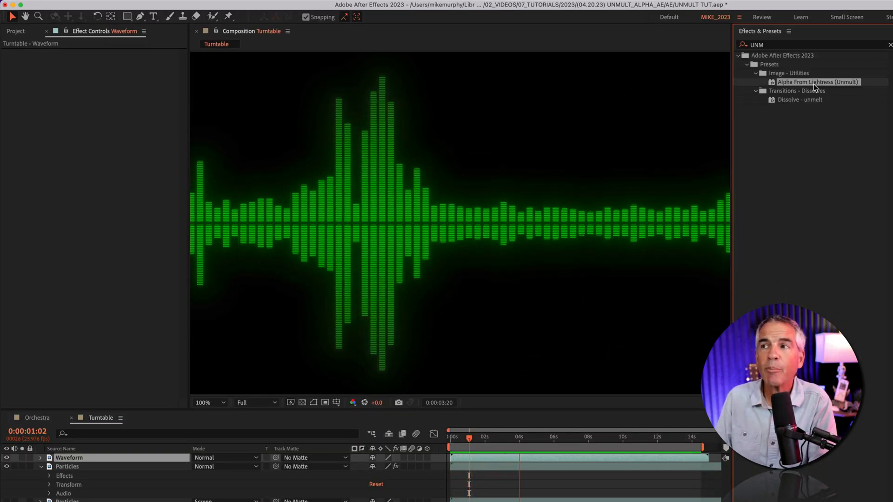
- Apply Alpha From Lightness (Unmult) to the Waveform layer, adding Shift Channels and Remove Color Matting
{"action": "double_click", "coordinate": [817, 82]}
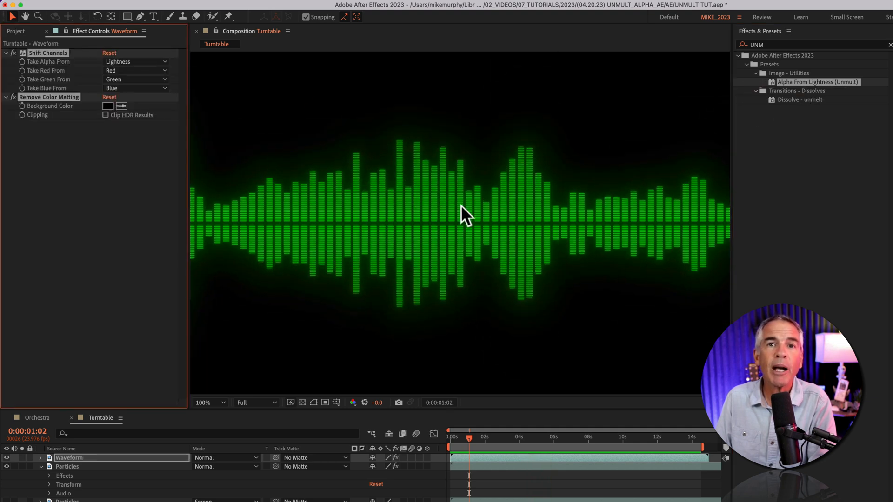